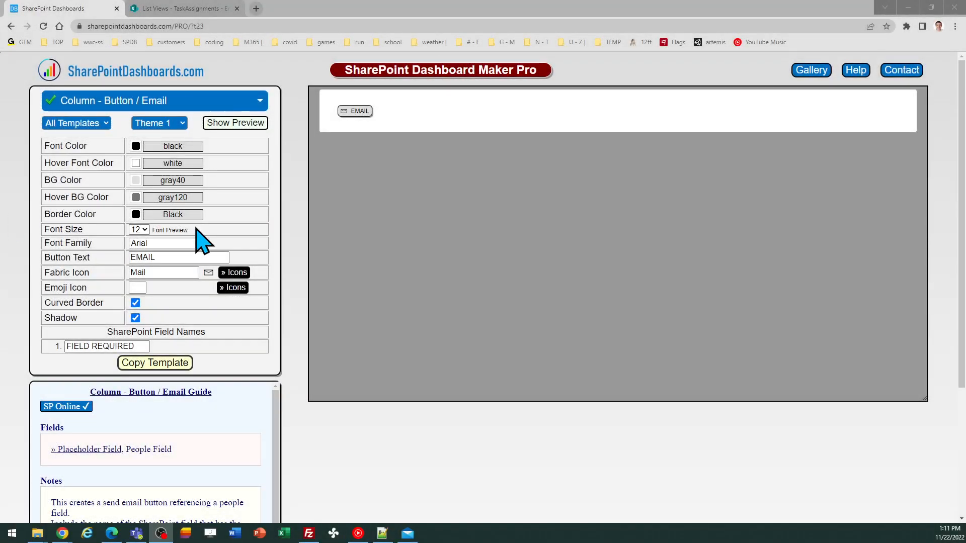
{"action": "mouse_move", "coordinate": [354, 233]}
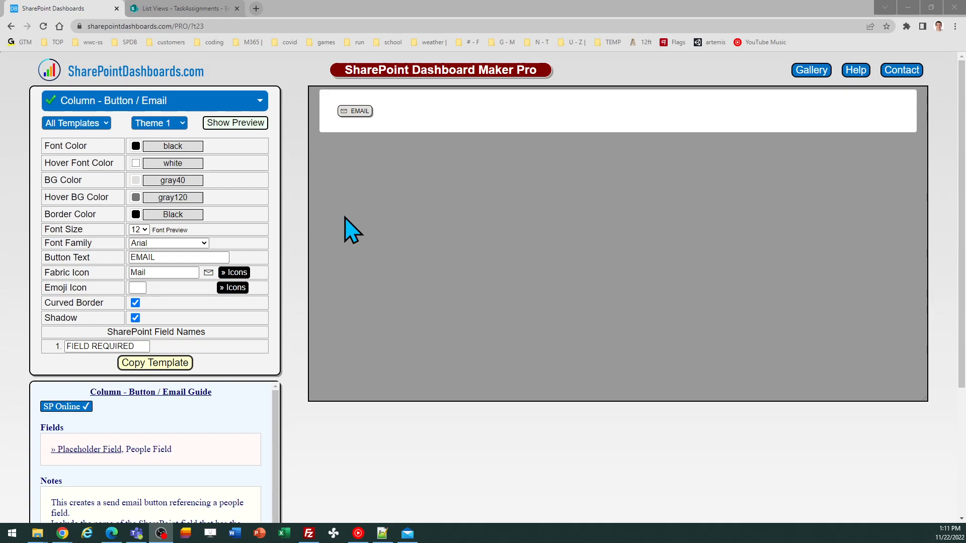
{"action": "mouse_move", "coordinate": [311, 194]}
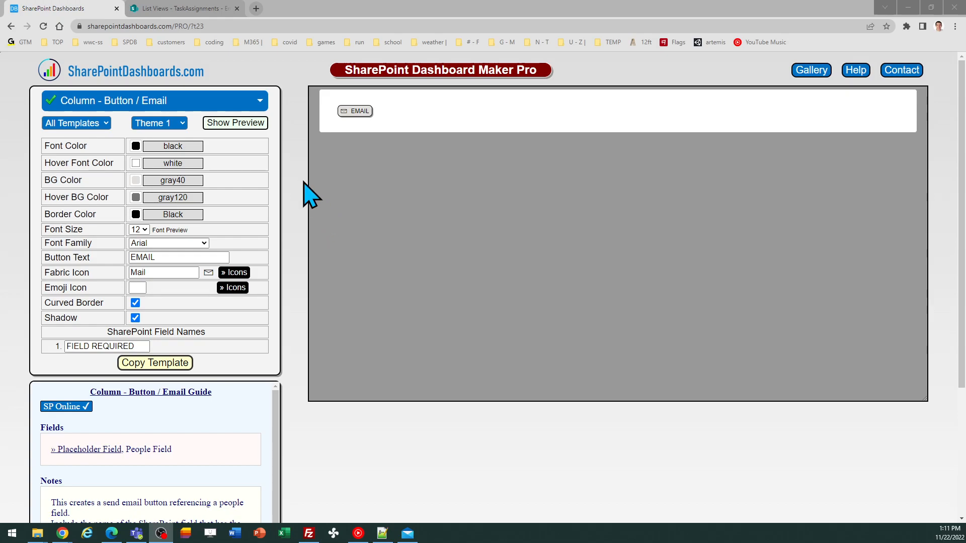
Step: Switch to the TaskAssignments list tab to view its Email and Approver columns
{"action": "left_click", "coordinate": [182, 9]}
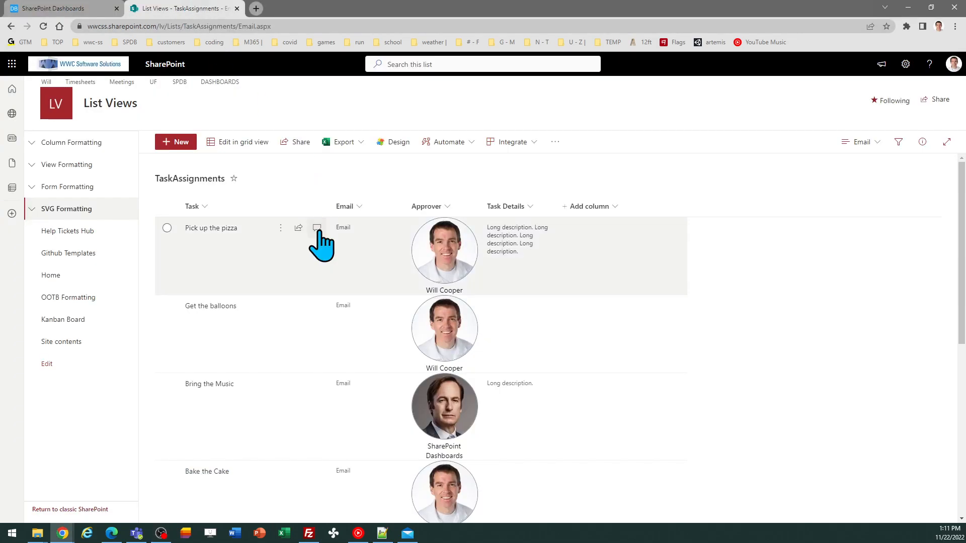
{"action": "mouse_move", "coordinate": [441, 209]}
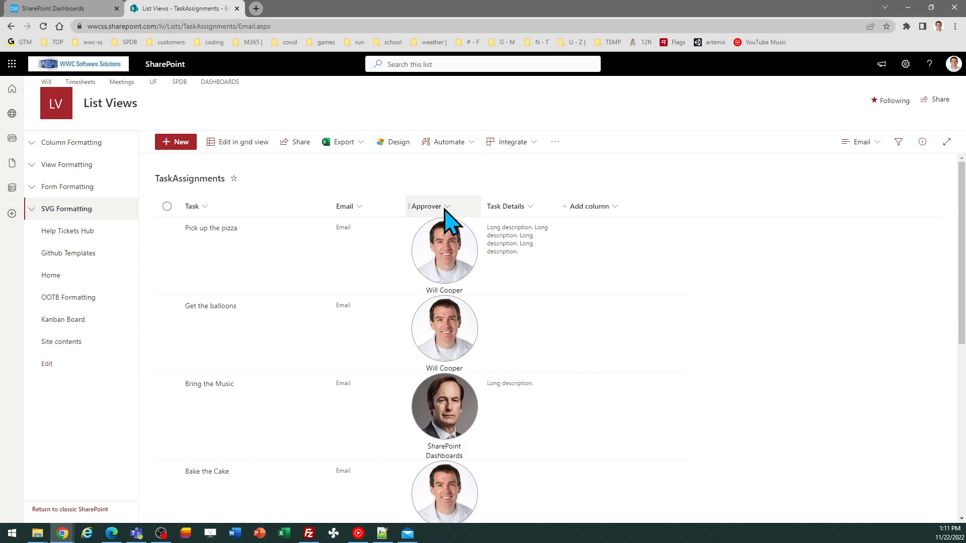
{"action": "mouse_move", "coordinate": [434, 219]}
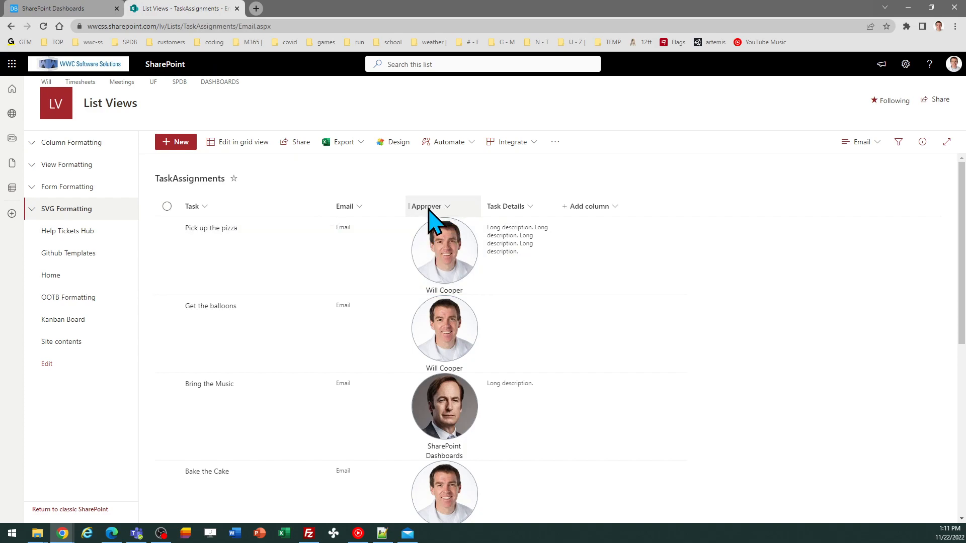
{"action": "mouse_move", "coordinate": [410, 296]}
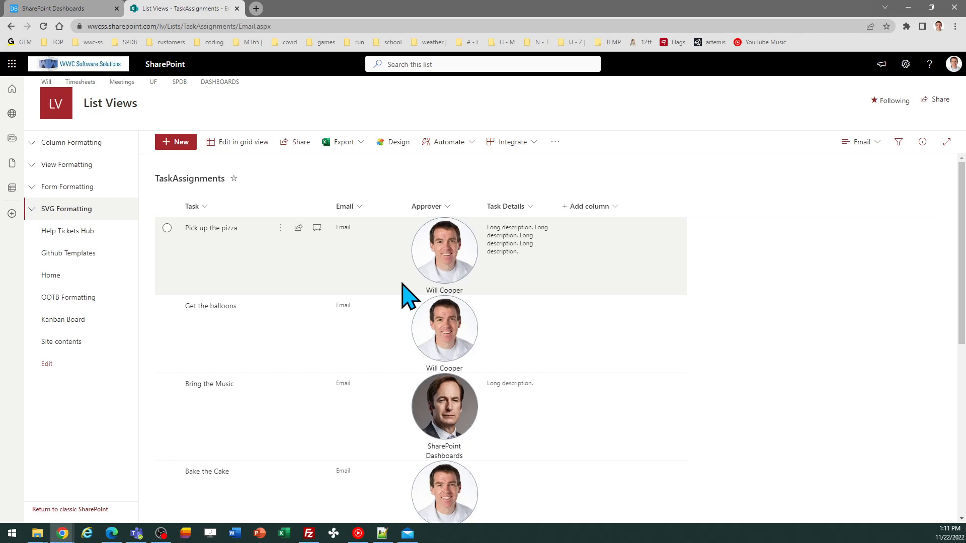
{"action": "mouse_move", "coordinate": [429, 198]}
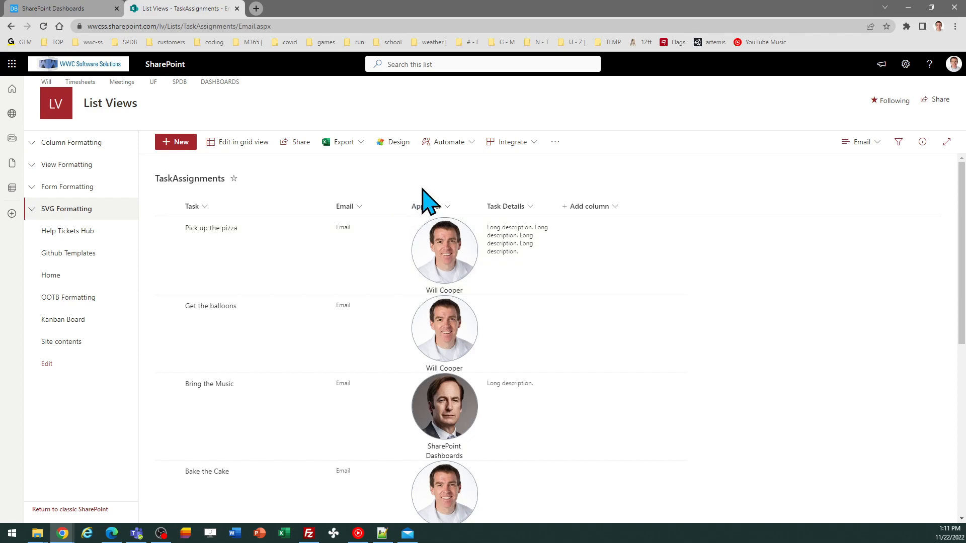
{"action": "mouse_move", "coordinate": [447, 194]}
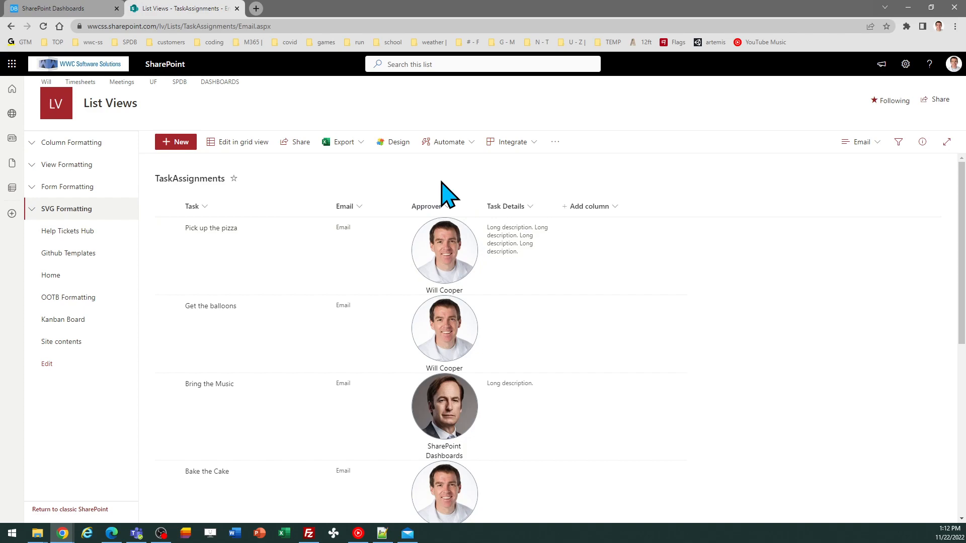
{"action": "mouse_move", "coordinate": [401, 194]}
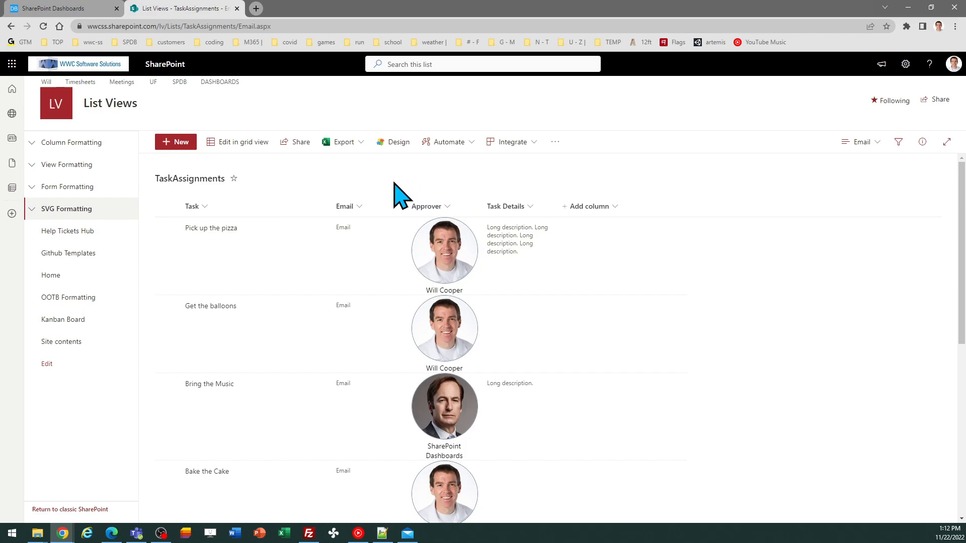
{"action": "mouse_move", "coordinate": [351, 237]}
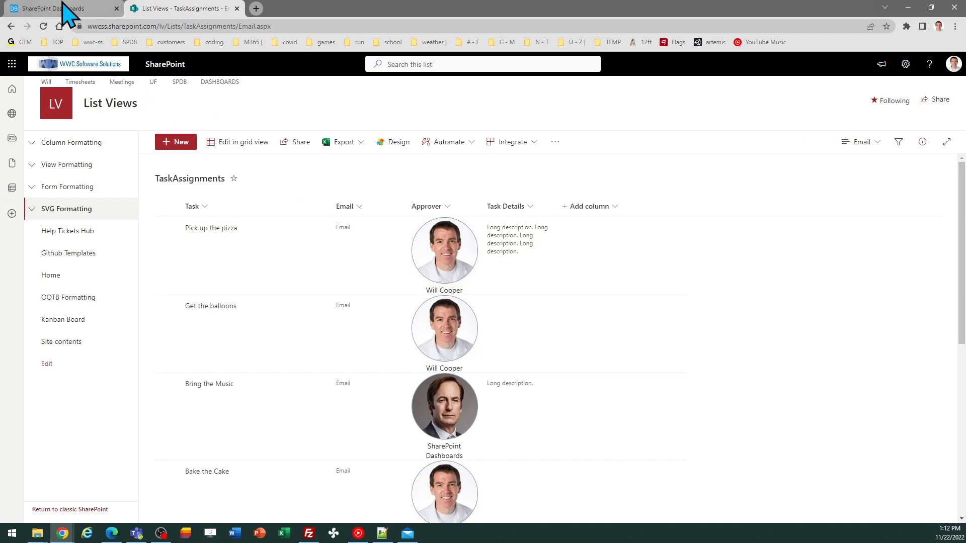
{"action": "left_click", "coordinate": [59, 9]}
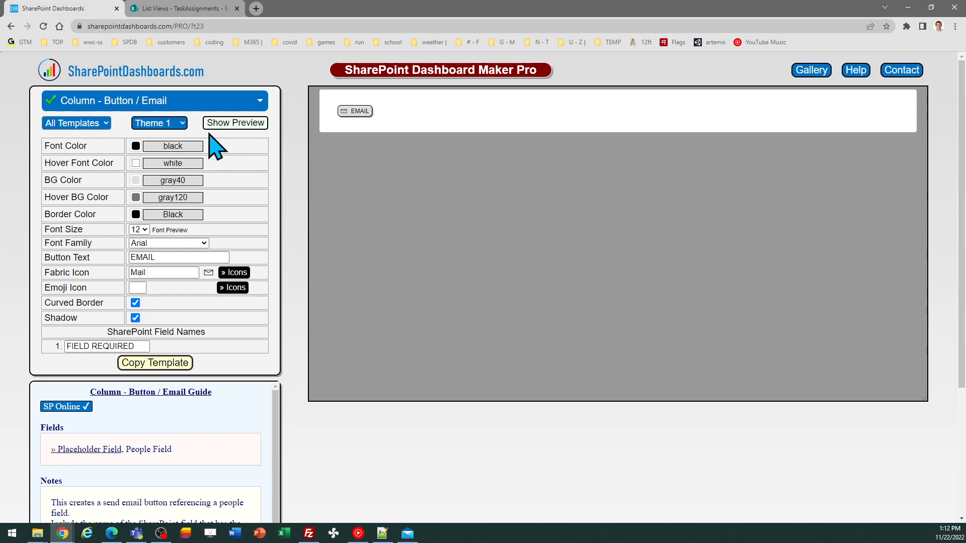
{"action": "left_click", "coordinate": [158, 123]}
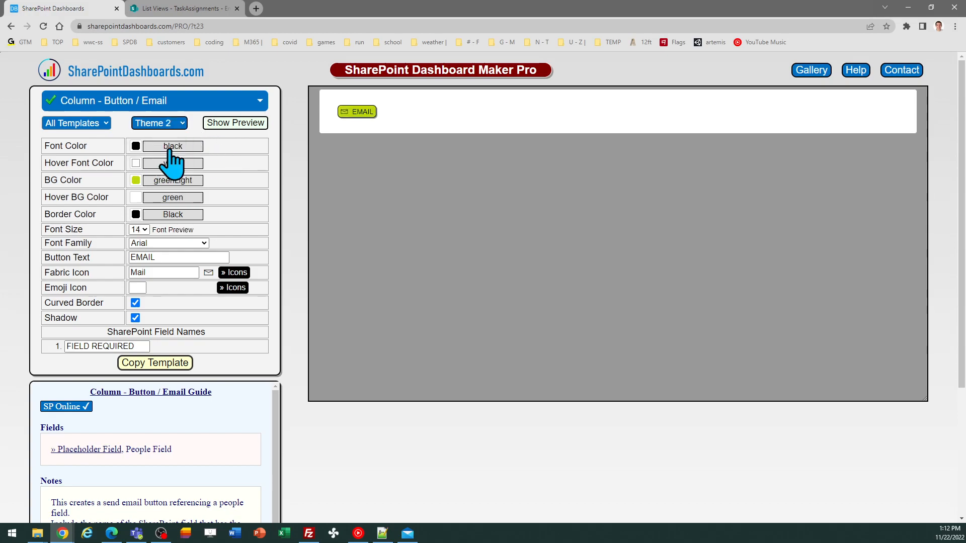
{"action": "left_click", "coordinate": [157, 122]}
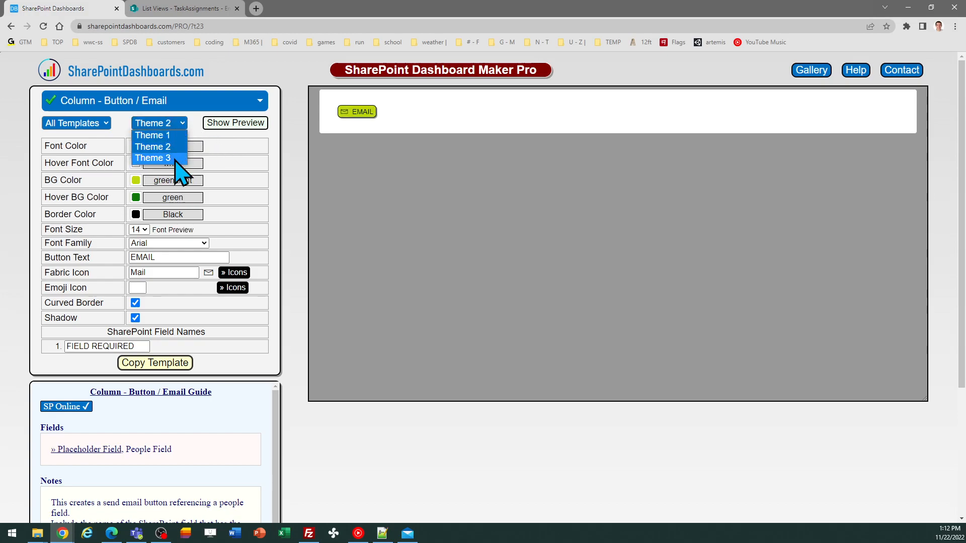
{"action": "left_click", "coordinate": [152, 158]}
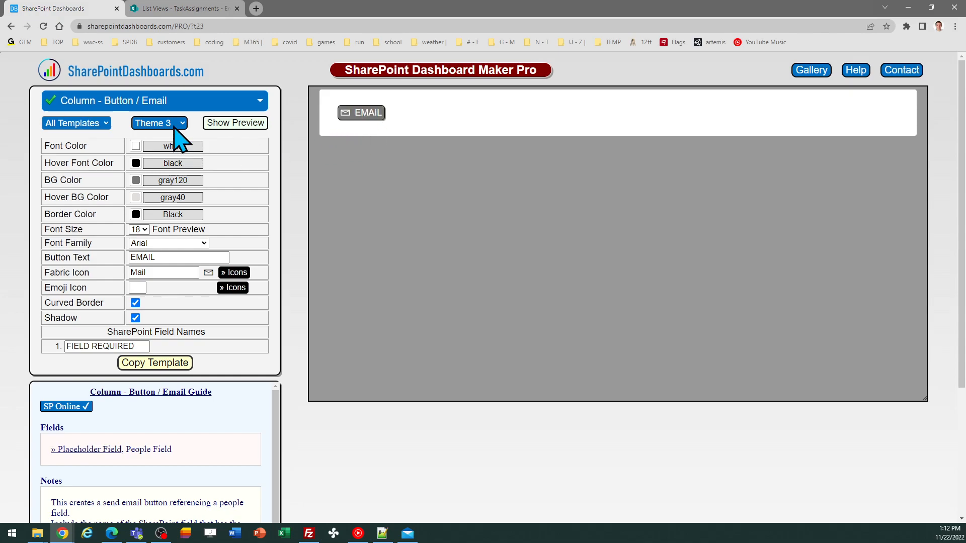
{"action": "left_click", "coordinate": [157, 123]}
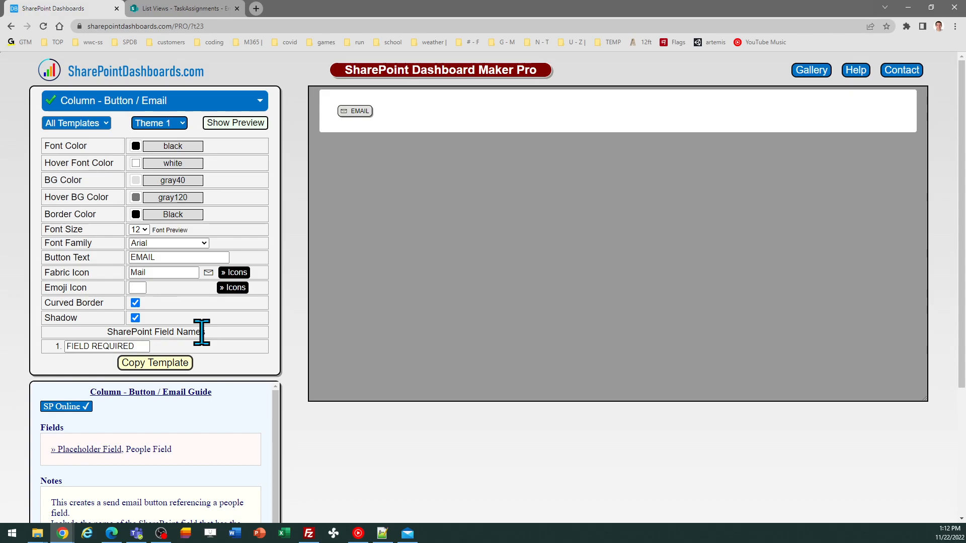
{"action": "left_click", "coordinate": [182, 8]}
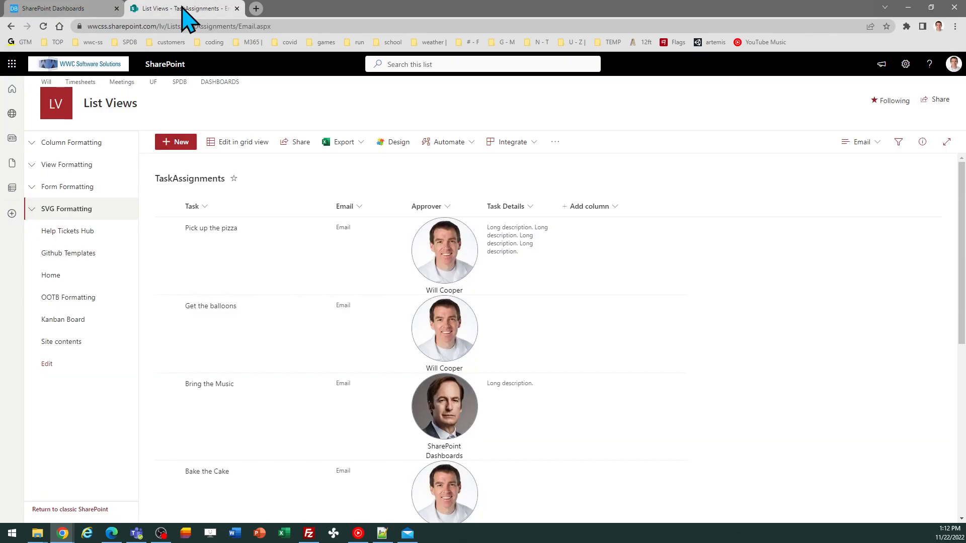
{"action": "mouse_move", "coordinate": [391, 198]}
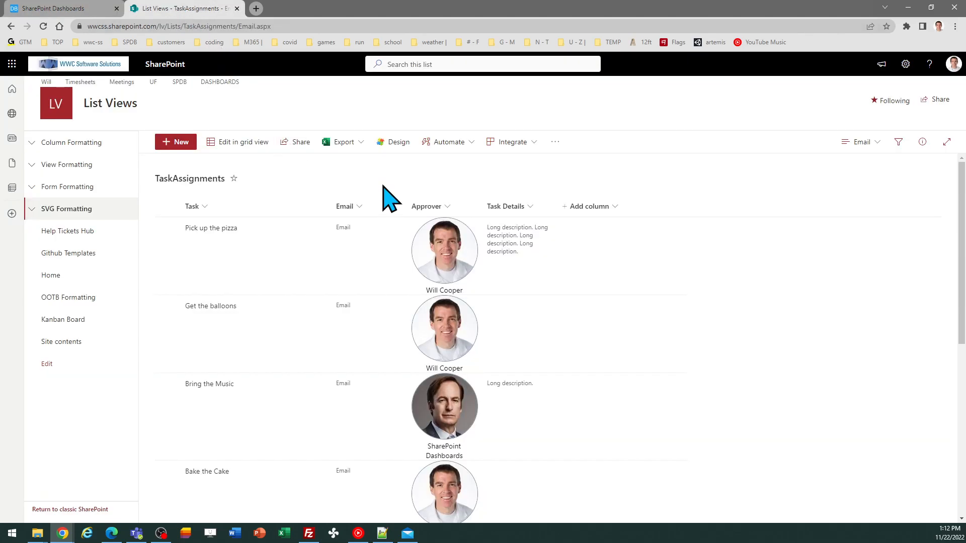
{"action": "mouse_move", "coordinate": [381, 247]}
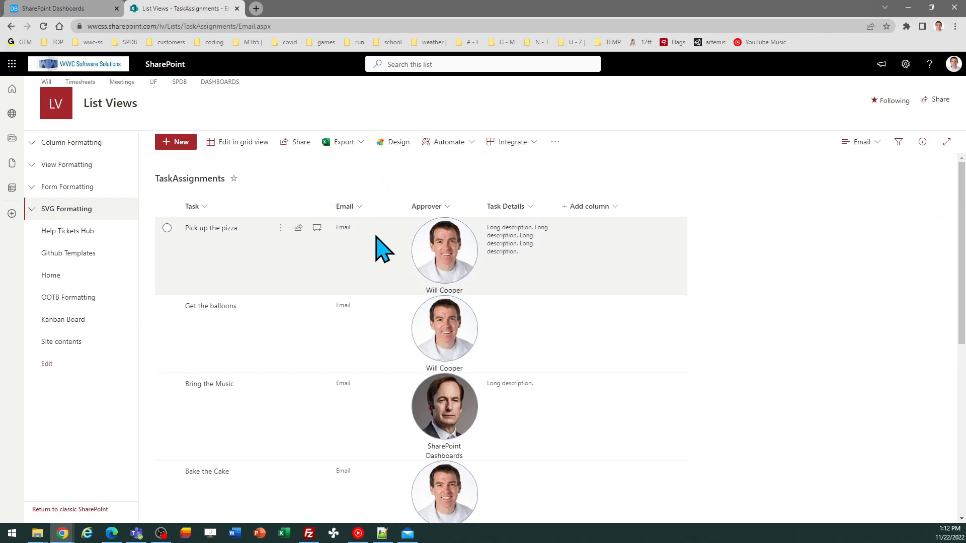
{"action": "mouse_move", "coordinate": [348, 206]}
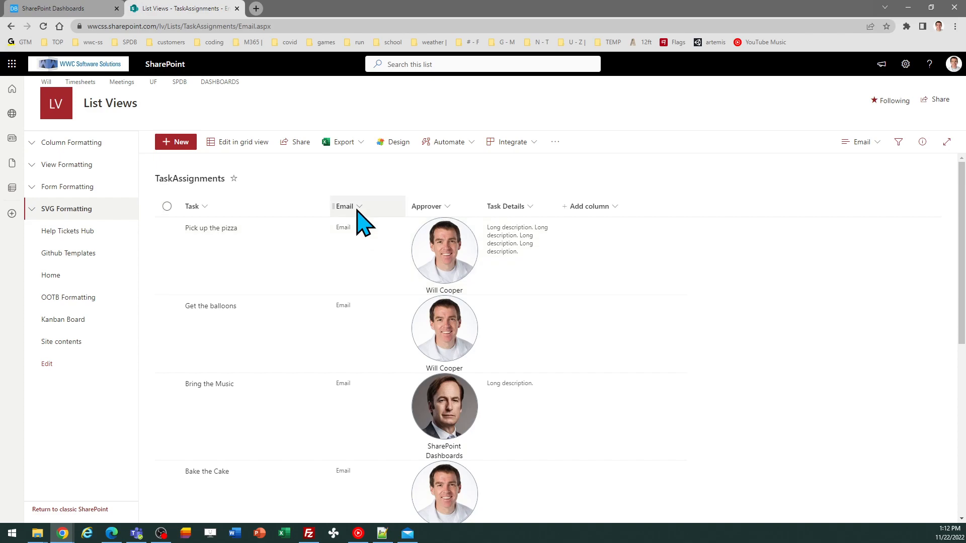
{"action": "mouse_move", "coordinate": [406, 181]}
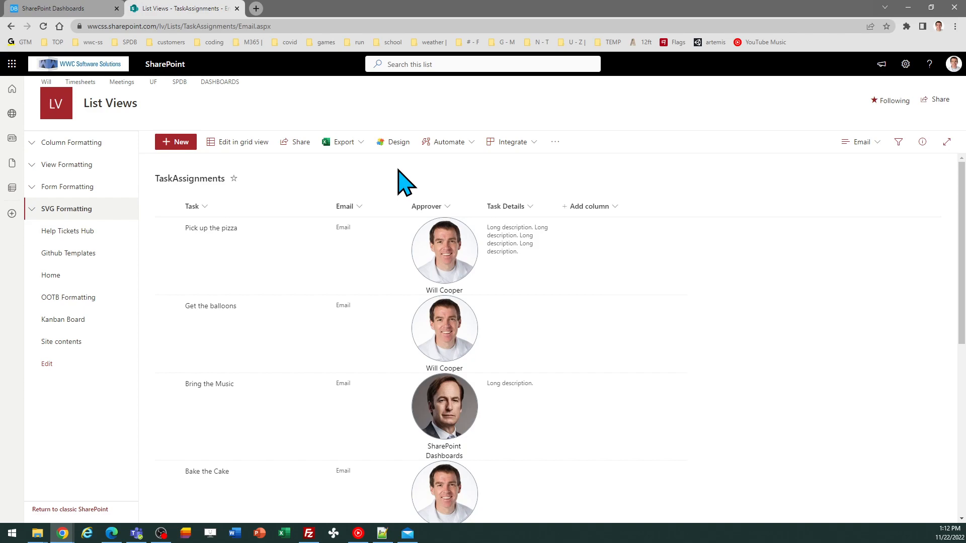
{"action": "mouse_move", "coordinate": [403, 224]}
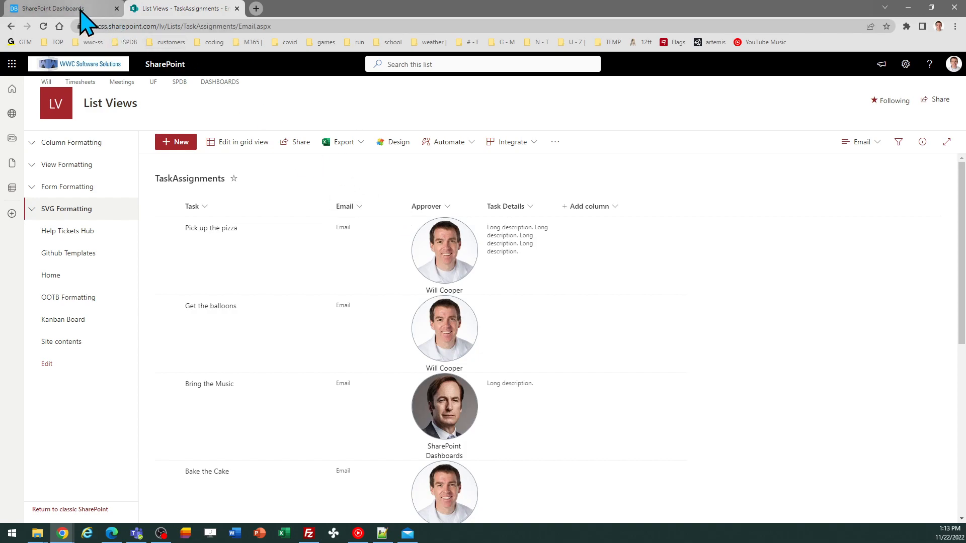
Step: Enter Approver as the template's SharePoint field name and set font size 14
{"action": "left_click", "coordinate": [55, 9]}
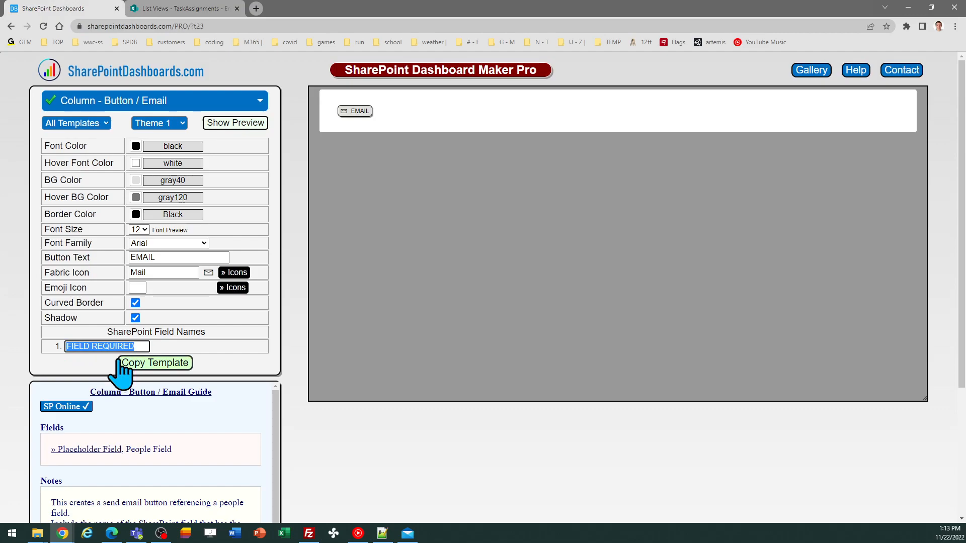
{"action": "type", "text": "Approver"}
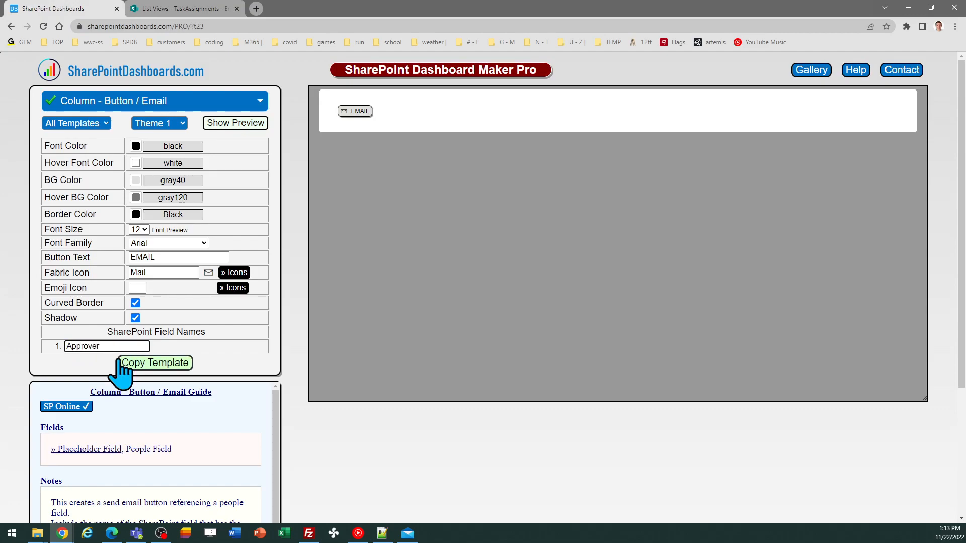
{"action": "mouse_move", "coordinate": [206, 316]}
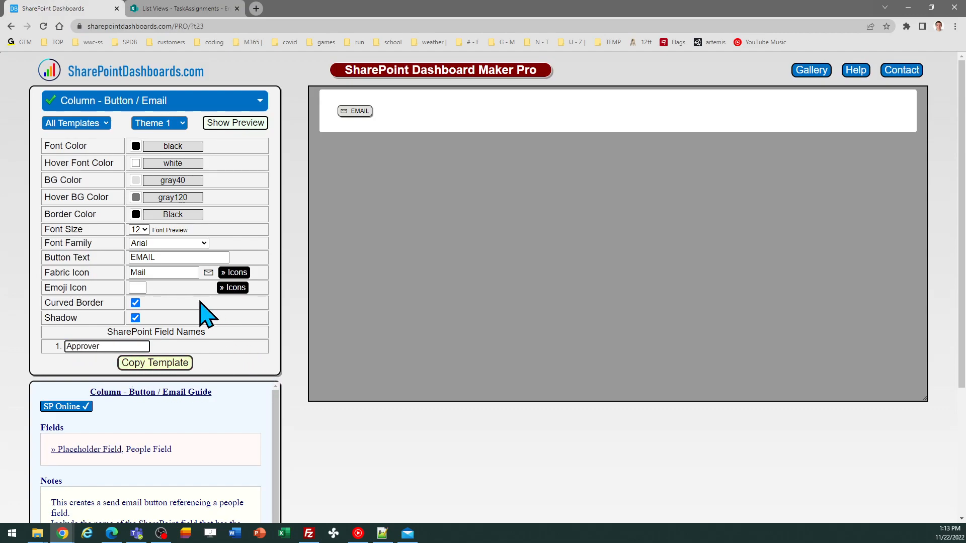
{"action": "left_click", "coordinate": [138, 230]}
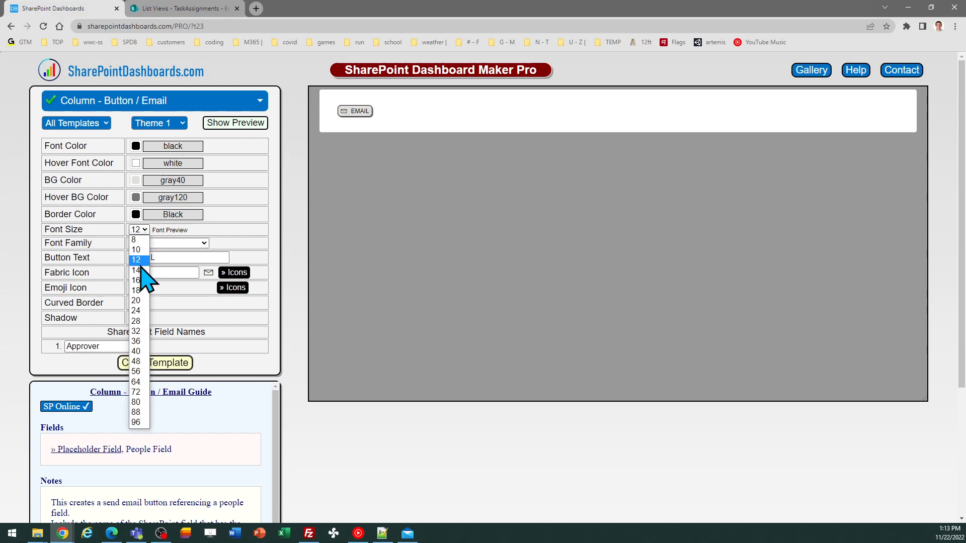
{"action": "left_click", "coordinate": [135, 271]}
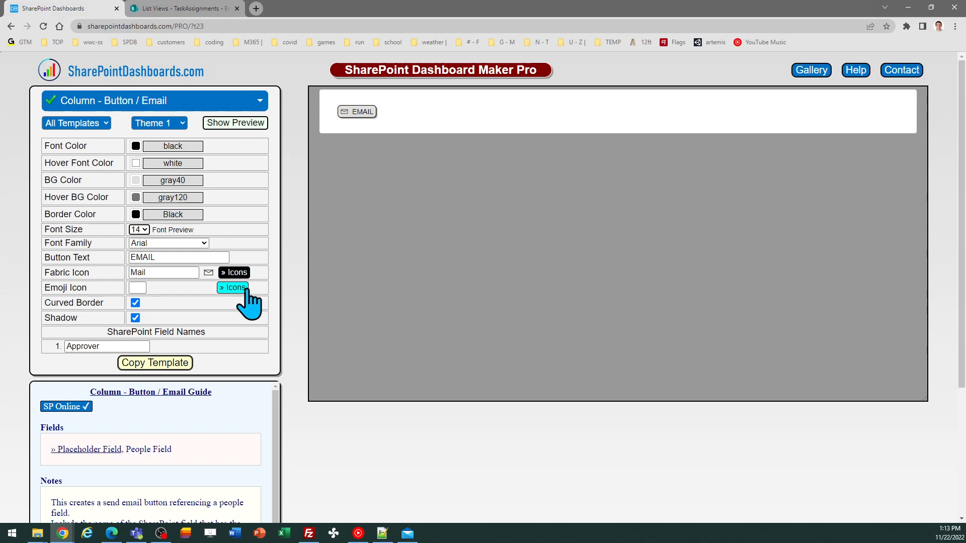
{"action": "mouse_move", "coordinate": [283, 279]}
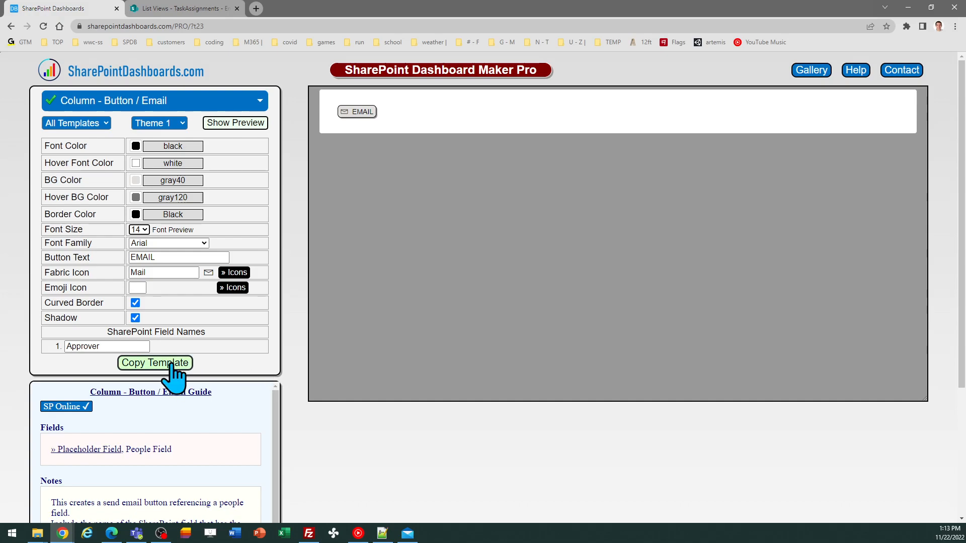
Step: Copy the Email button template, dismiss the confirmation, and return to the TaskAssignments list
{"action": "left_click", "coordinate": [154, 362]}
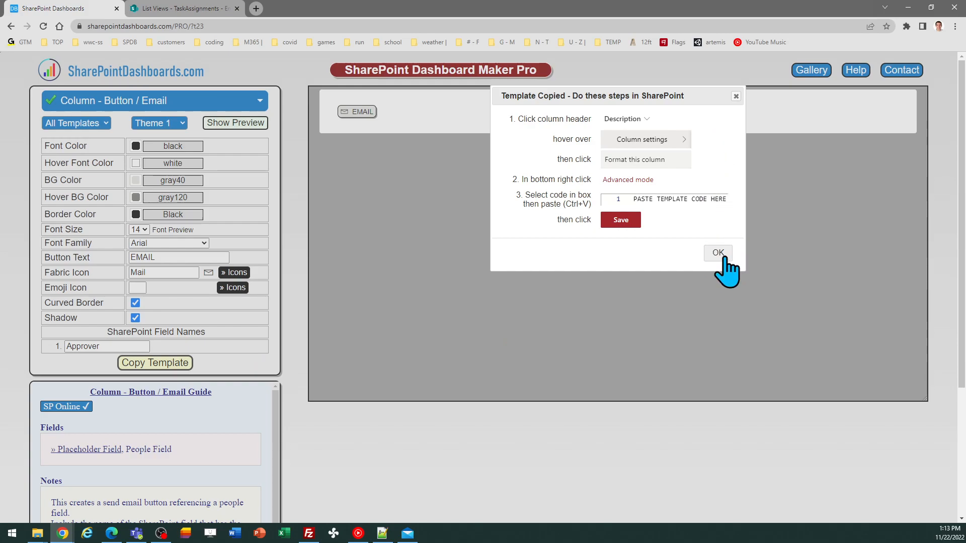
{"action": "left_click", "coordinate": [717, 253]}
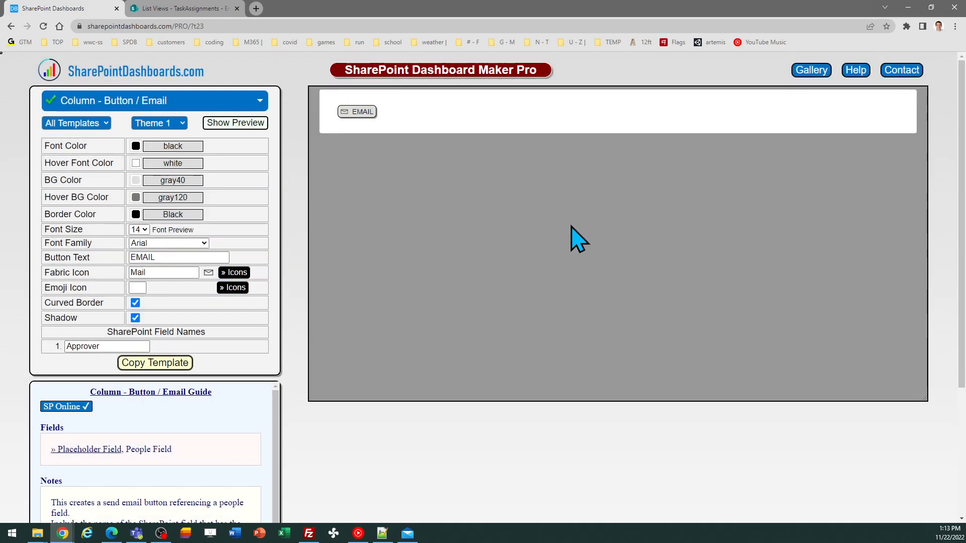
{"action": "left_click", "coordinate": [178, 8]}
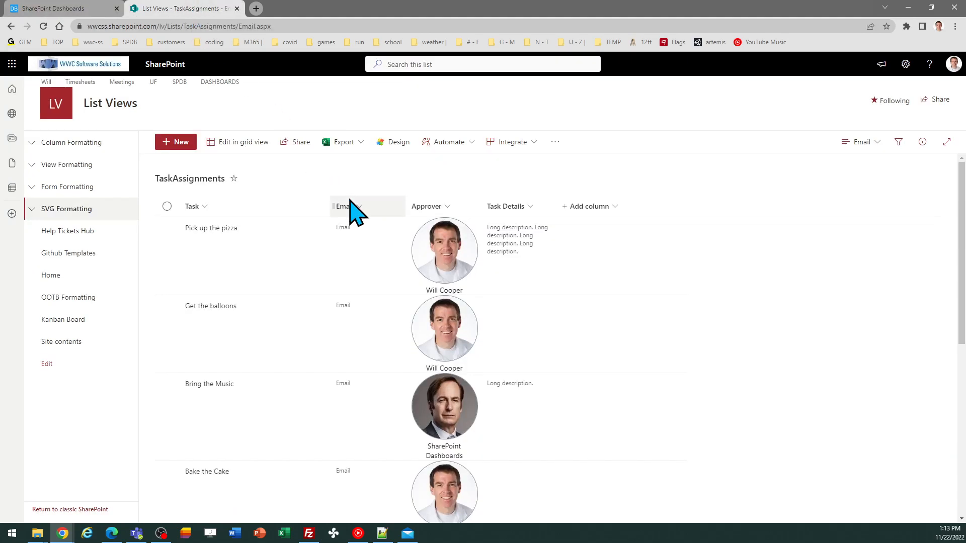
{"action": "mouse_move", "coordinate": [367, 219]}
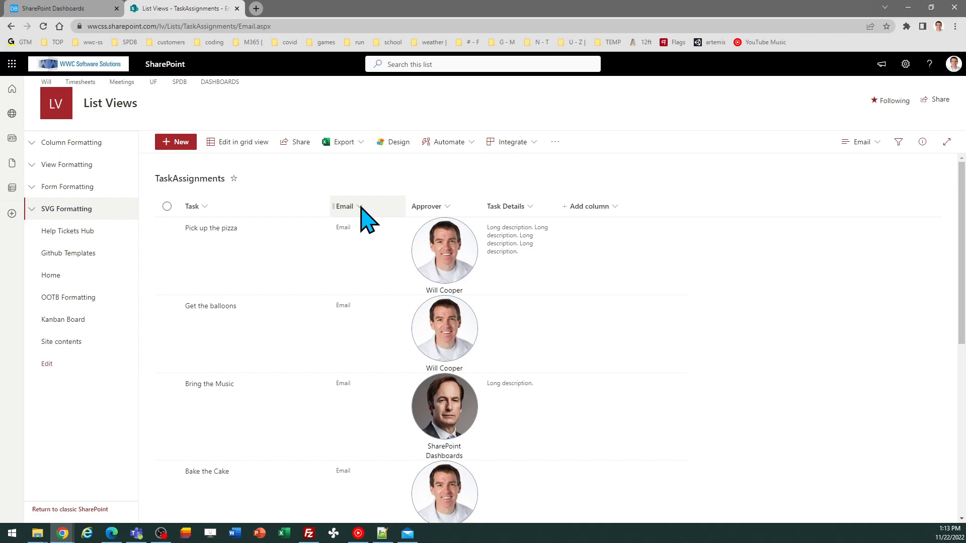
Step: Paste the button JSON into the Email column's advanced formatting, save, and close the panel
{"action": "left_click", "coordinate": [345, 205]}
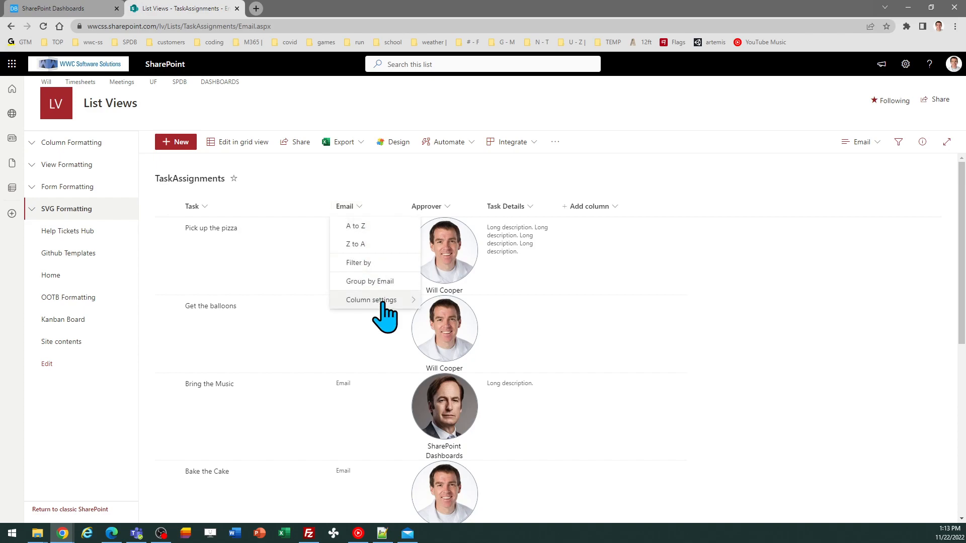
{"action": "left_click", "coordinate": [371, 300]}
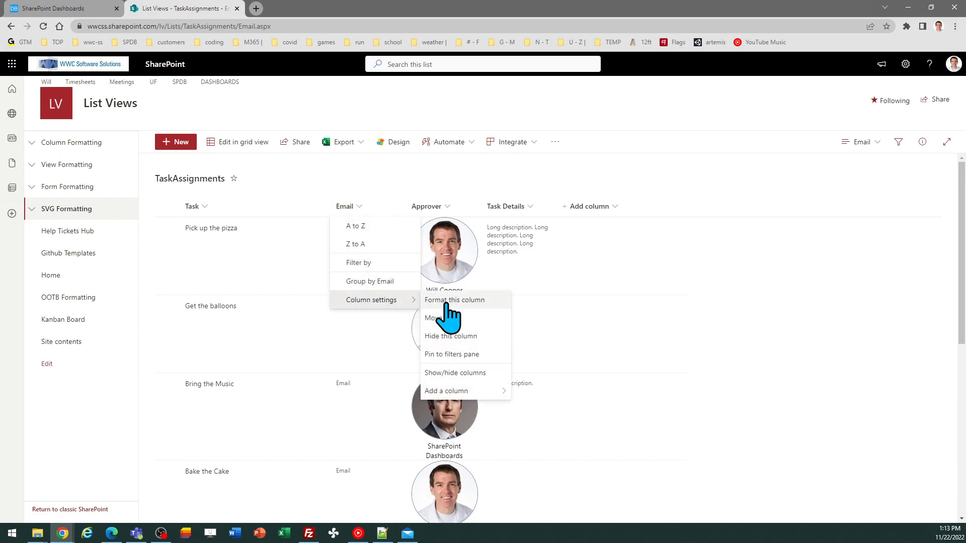
{"action": "left_click", "coordinate": [454, 300]}
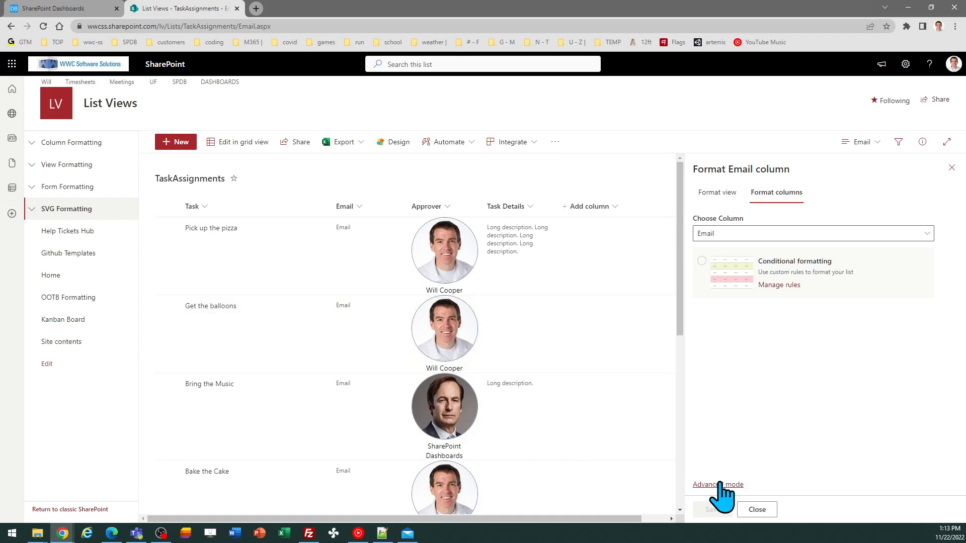
{"action": "left_click", "coordinate": [717, 484]}
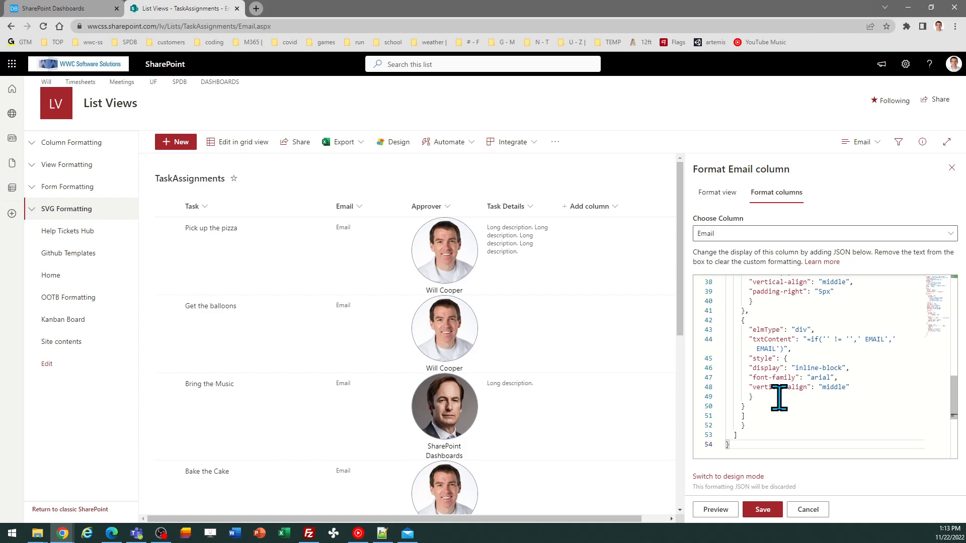
{"action": "left_click", "coordinate": [762, 510]}
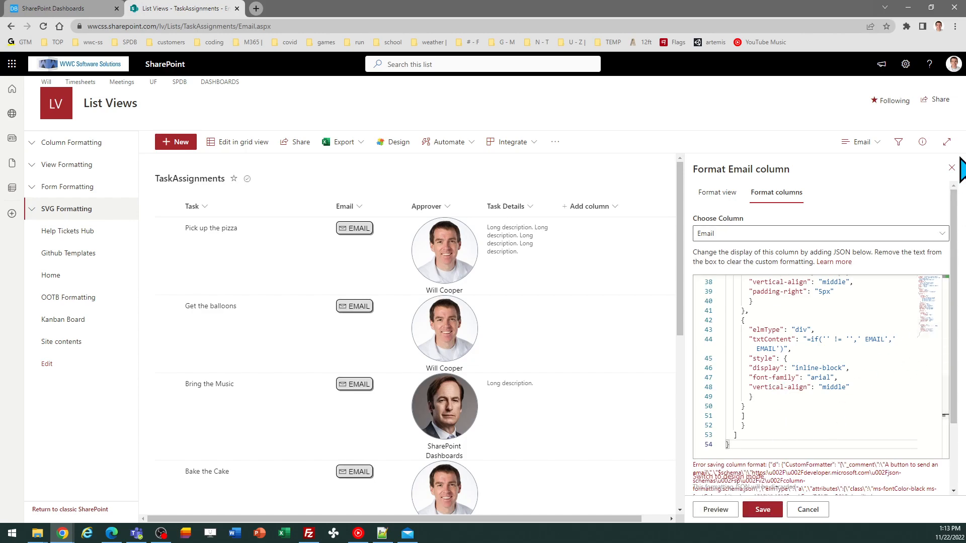
{"action": "left_click", "coordinate": [951, 168]}
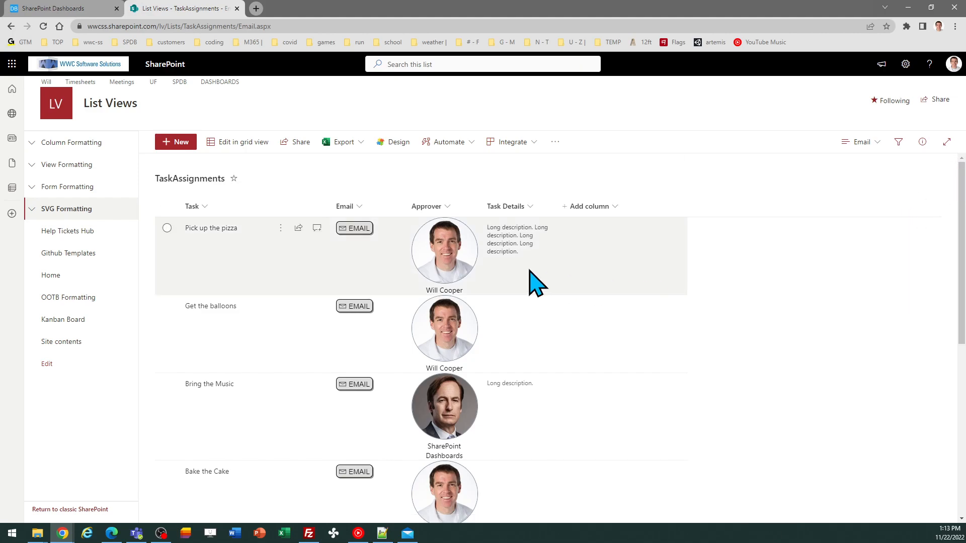
{"action": "mouse_move", "coordinate": [354, 228]}
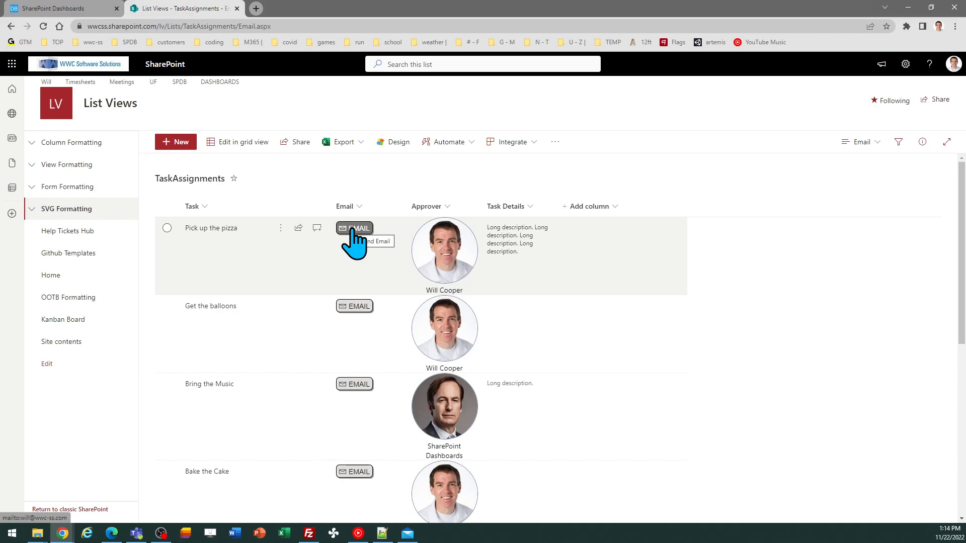
{"action": "mouse_move", "coordinate": [354, 237]}
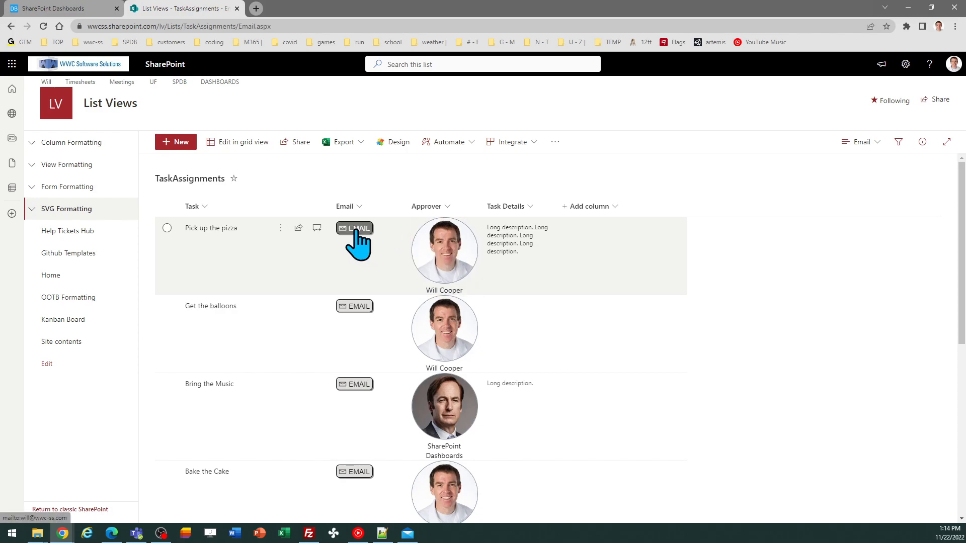
{"action": "mouse_move", "coordinate": [122, 250]}
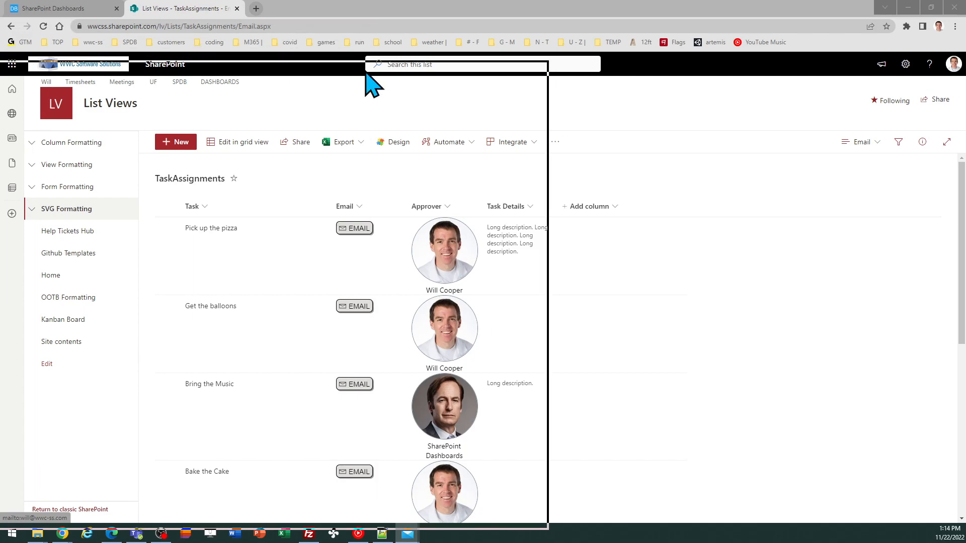
{"action": "left_click", "coordinate": [354, 227]}
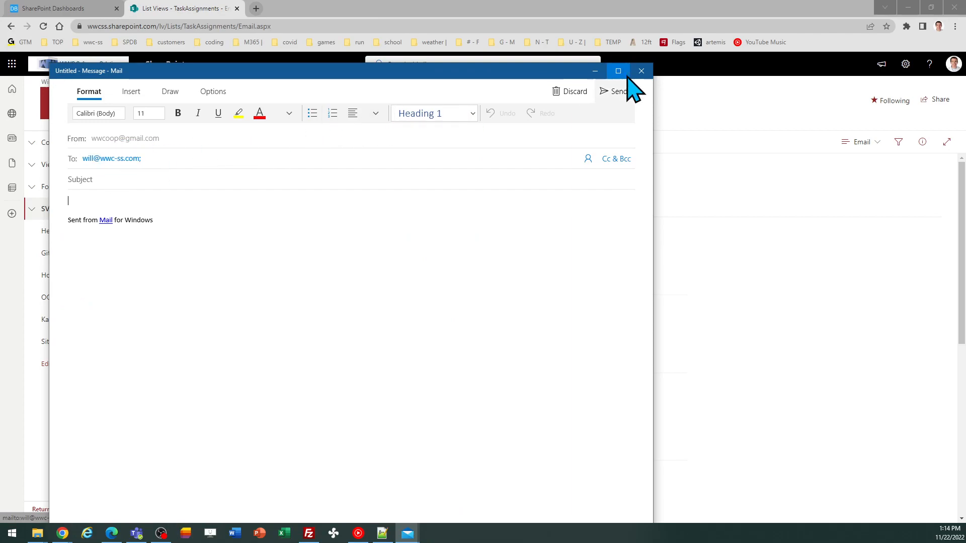
{"action": "left_click", "coordinate": [641, 71]}
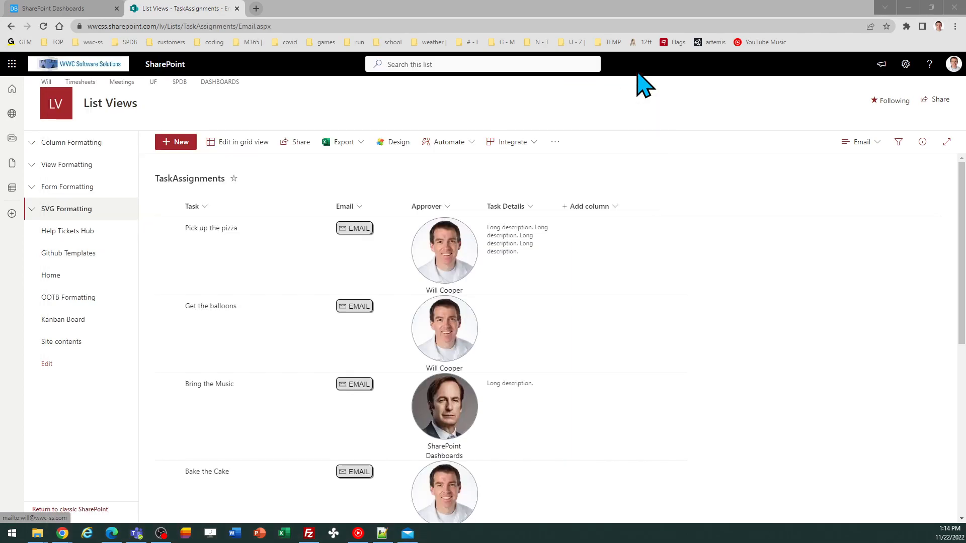
{"action": "mouse_move", "coordinate": [531, 212]}
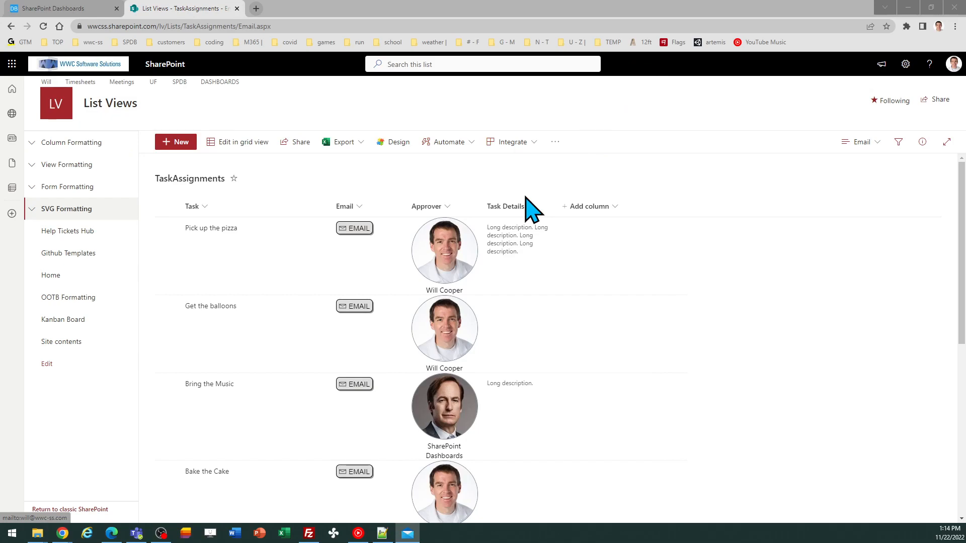
{"action": "mouse_move", "coordinate": [130, 58]}
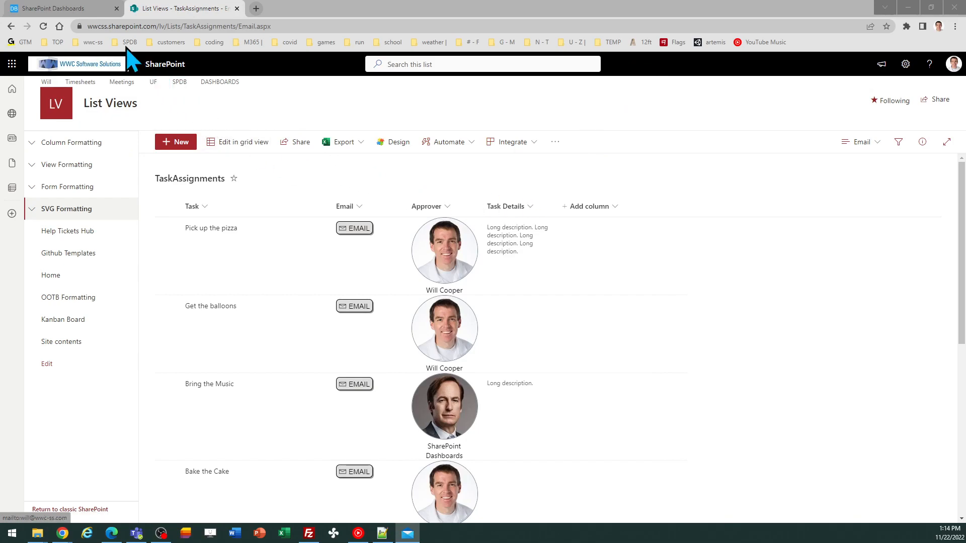
Step: Switch back to the SharePoint Dashboards template page tab
{"action": "left_click", "coordinate": [58, 8]}
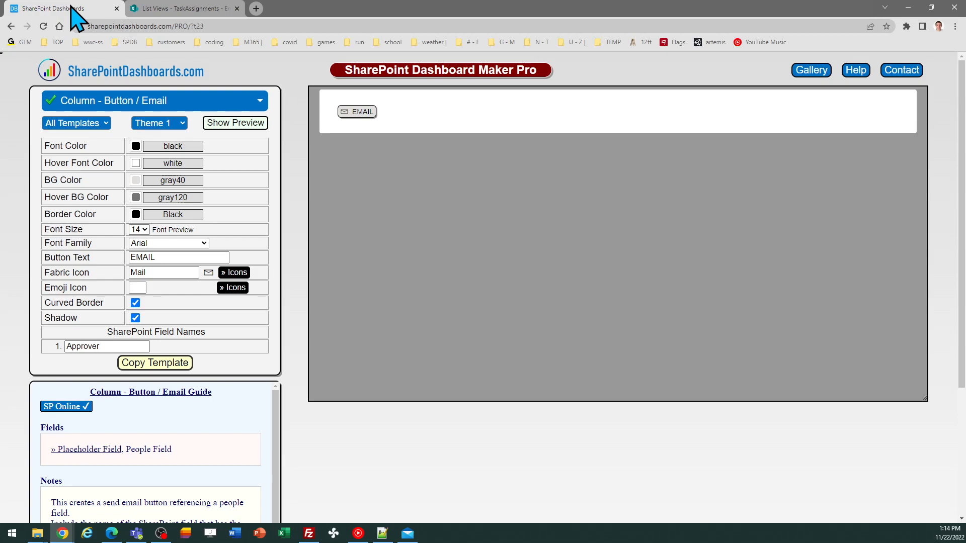